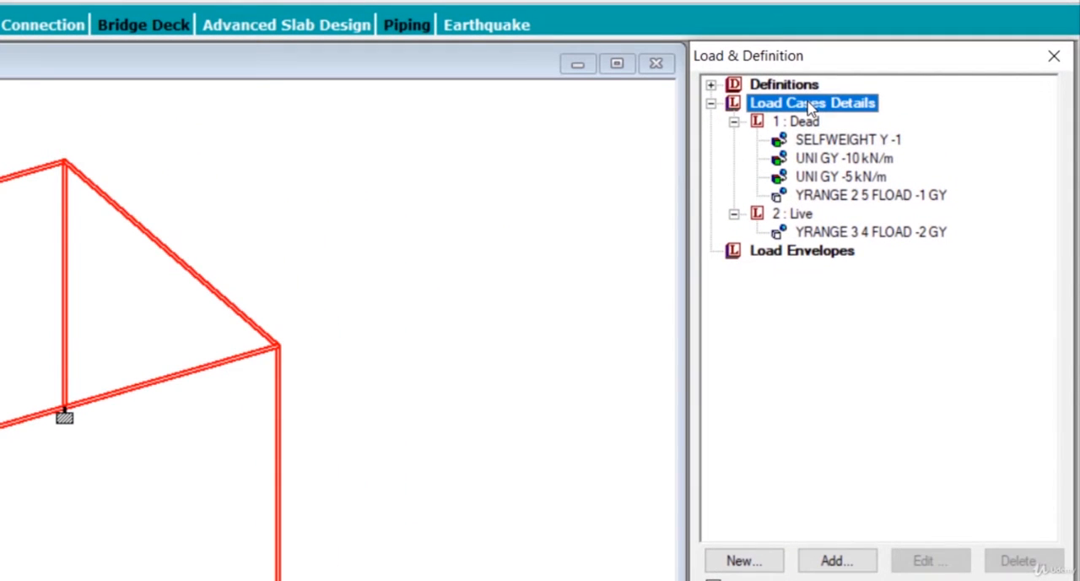
mouse_move(864, 483)
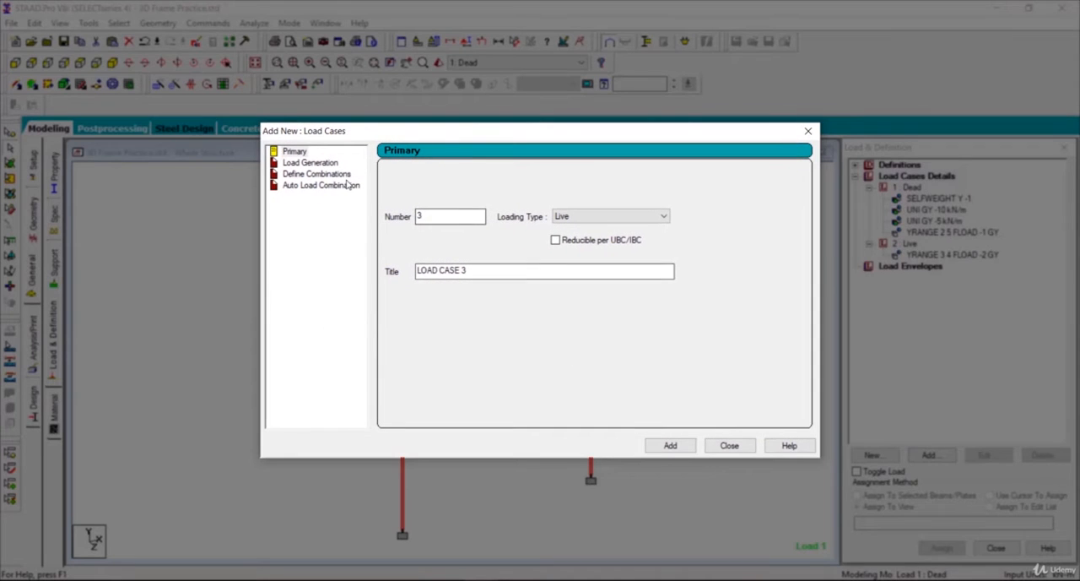
Step: Switch the new load case dialog to defining combinations, starting combination load case 3
left_click(317, 172)
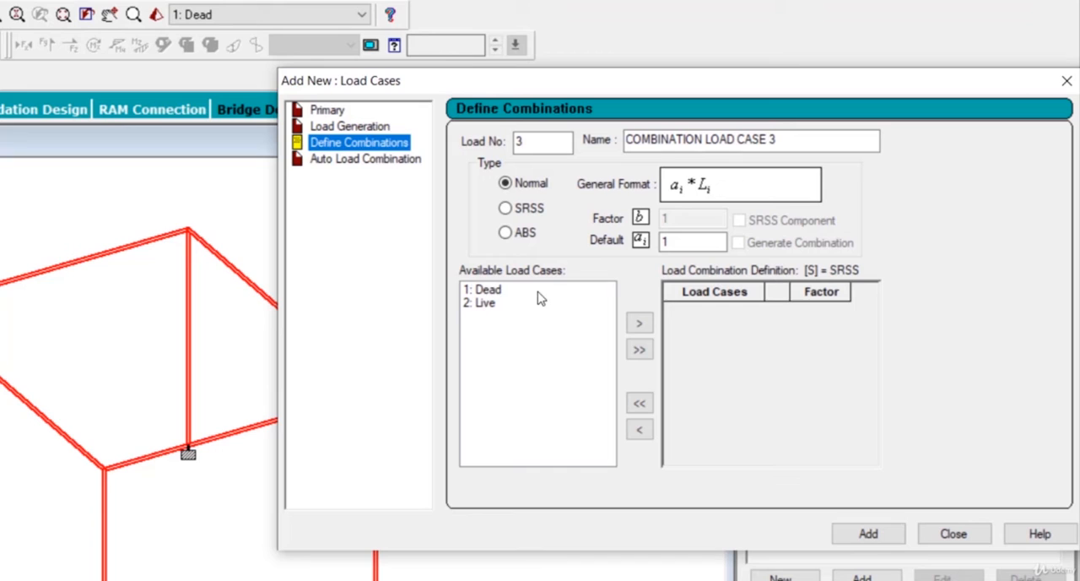
Step: Select the Dead case, set default factor 1.5 and name combination 3 '1.5 (DL+LL)'
left_click(483, 288)
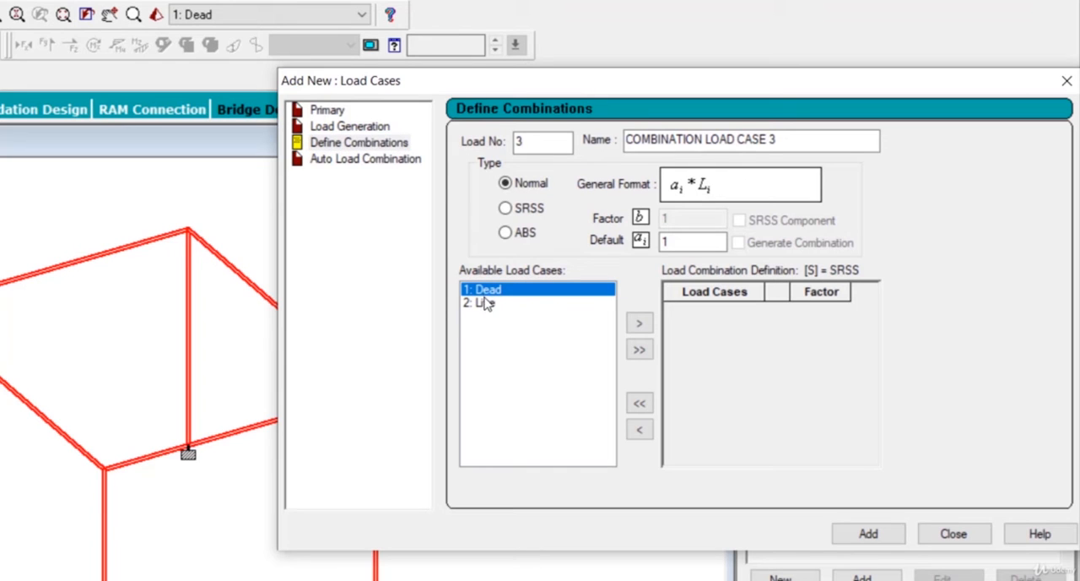
left_click(692, 242)
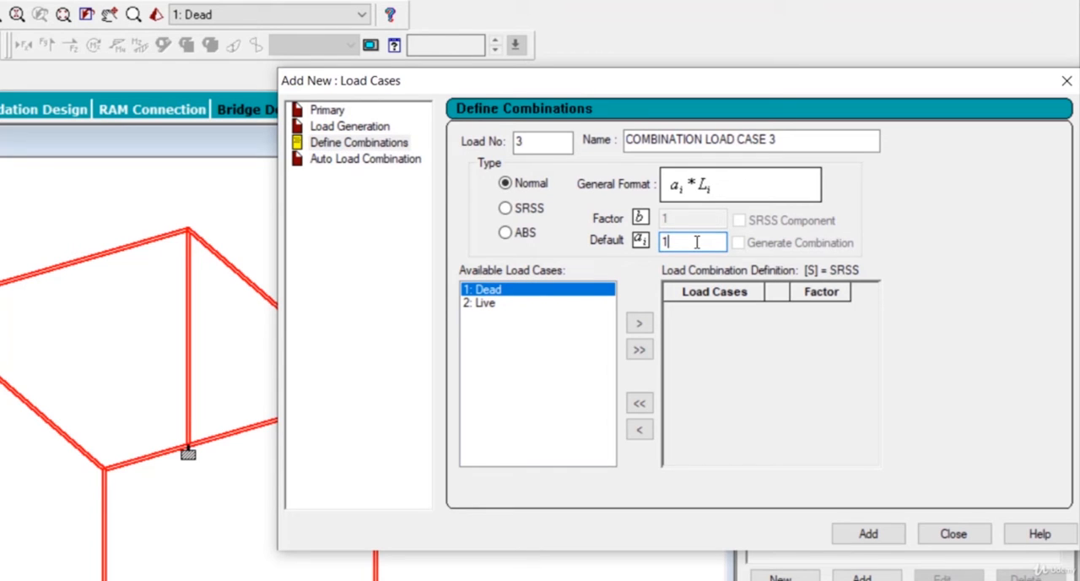
type("1.5")
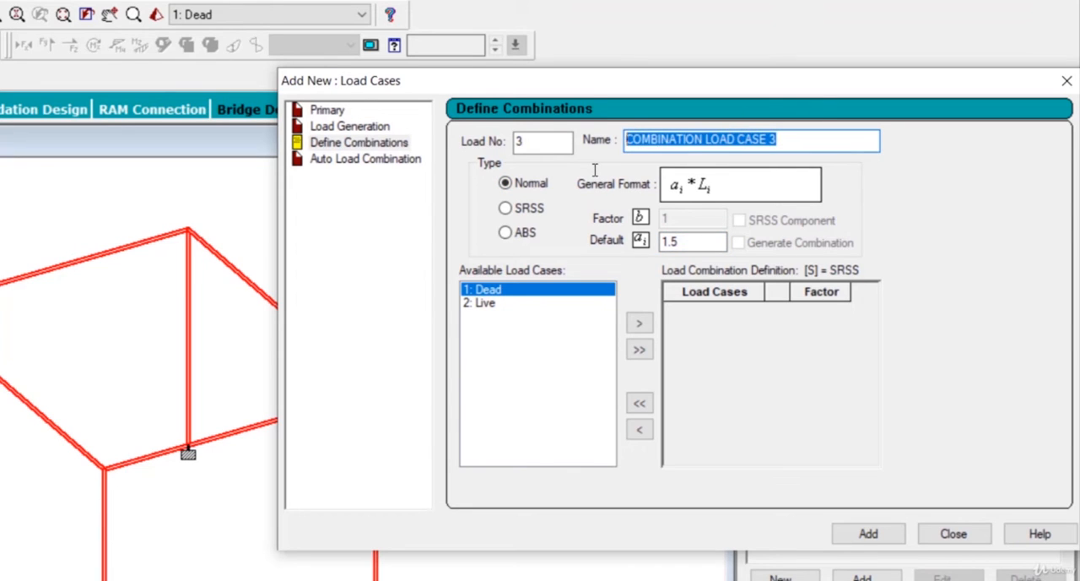
type("1.5 (")
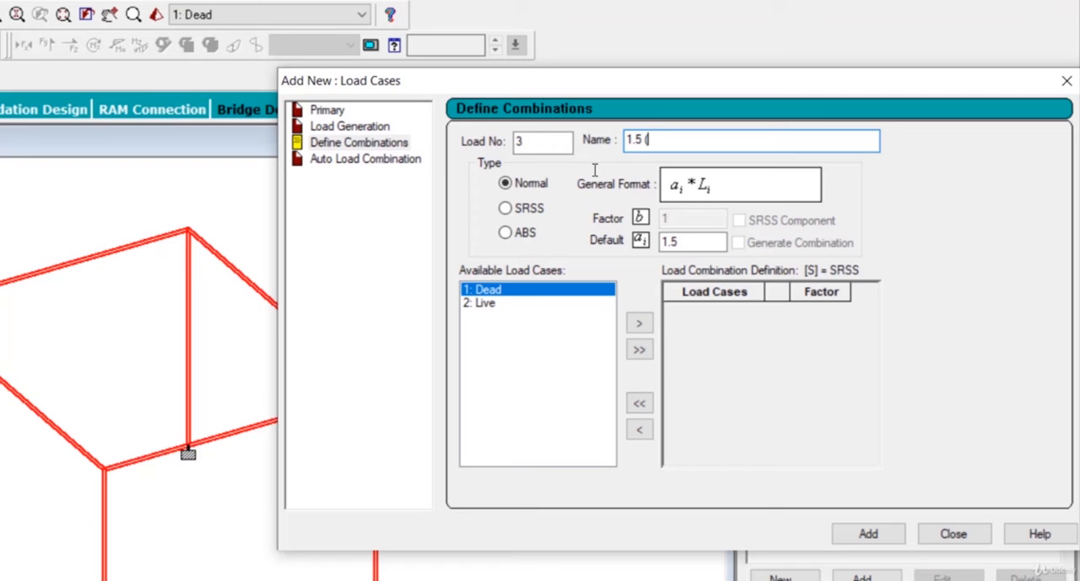
type("DL+")
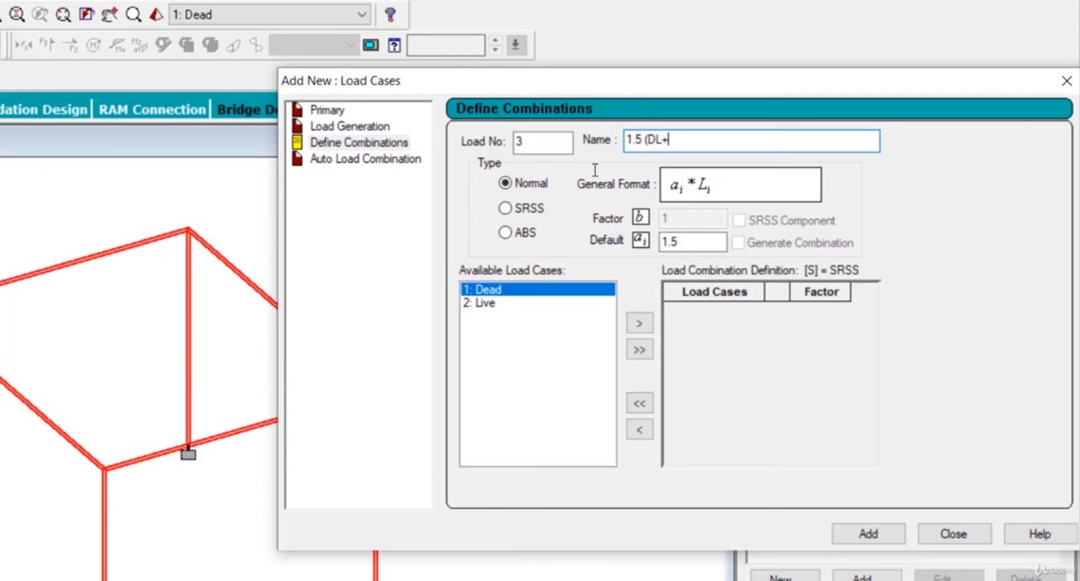
type("LL)")
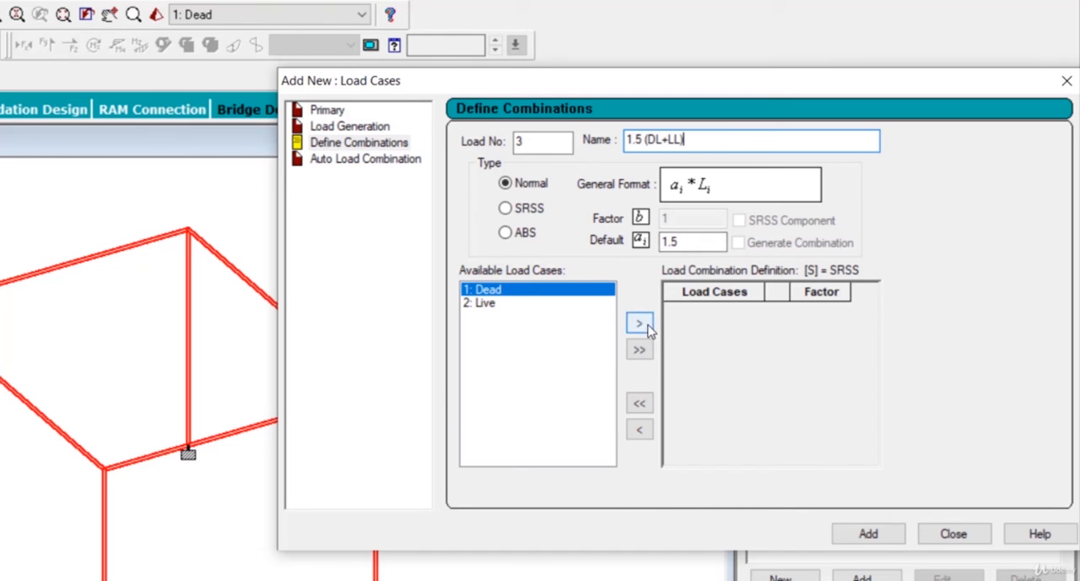
Step: Add Dead as Load Case 1 with factor 1.5 and save the modified structure when prompted
left_click(638, 325)
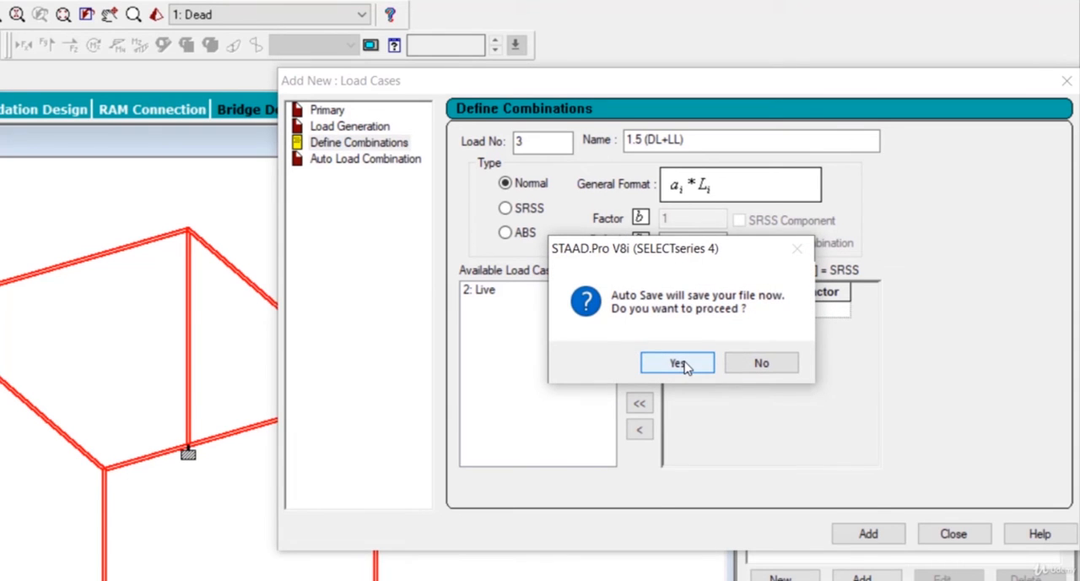
left_click(677, 361)
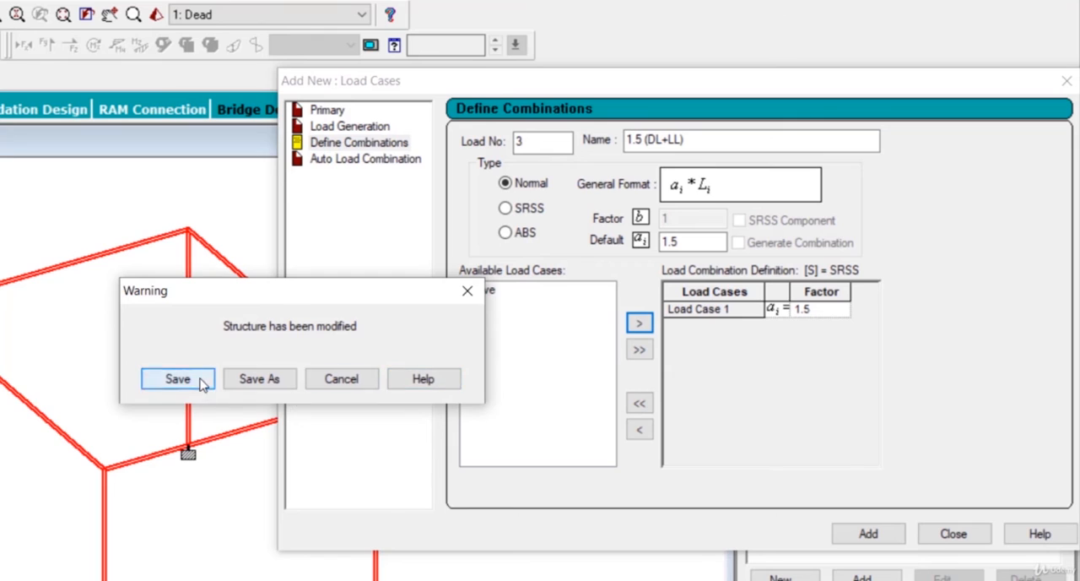
left_click(178, 378)
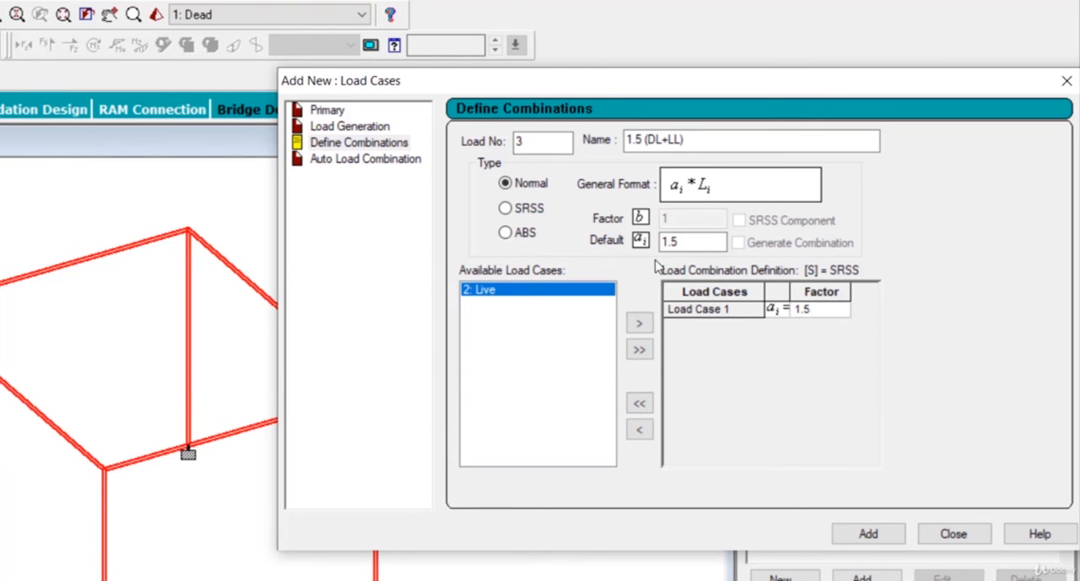
Step: Add Live as Load Case 2 with factor 1.5 to the combination
left_click(692, 243)
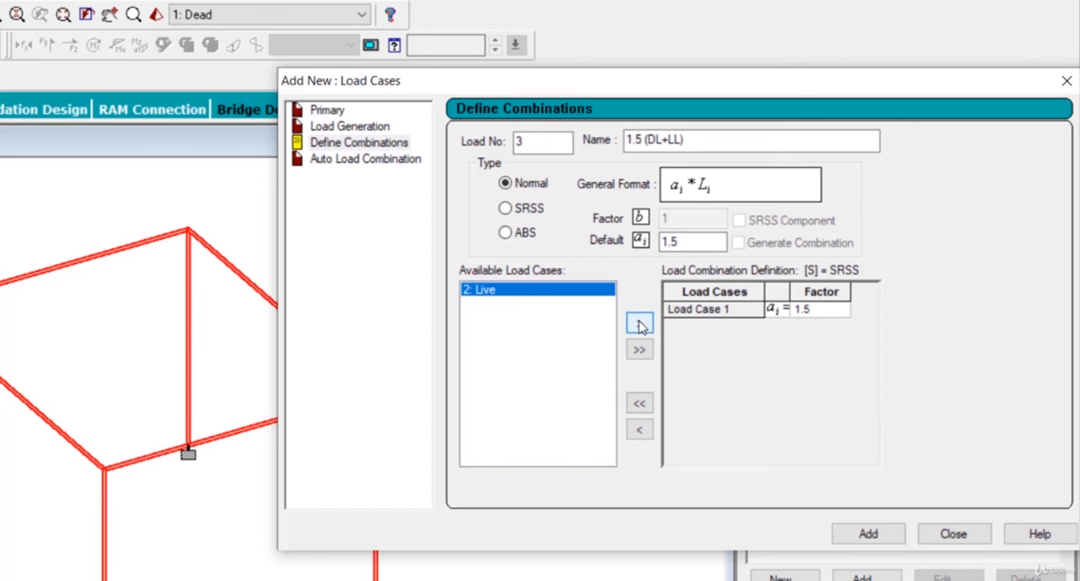
left_click(638, 324)
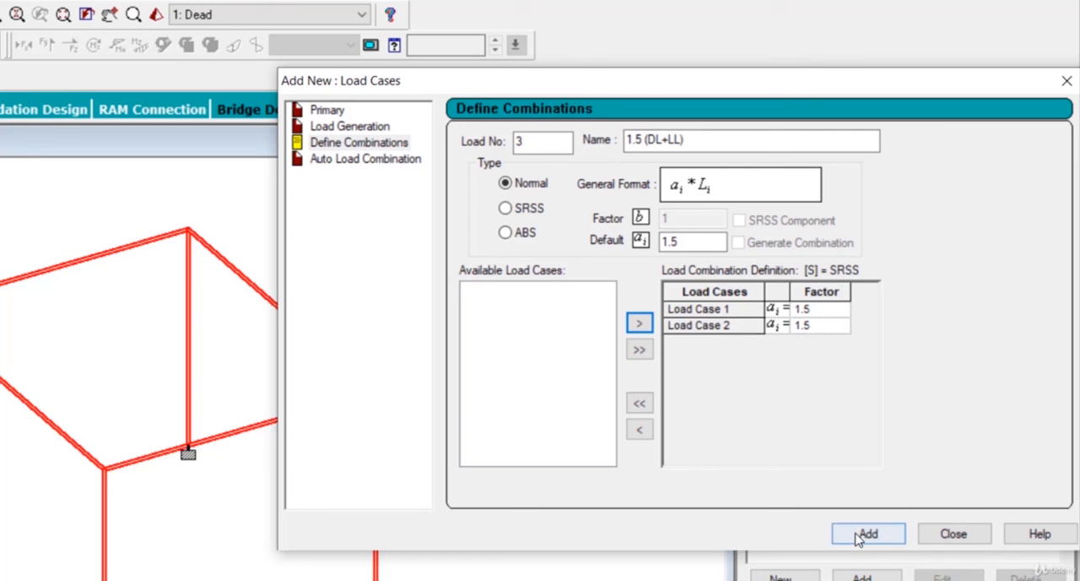
Step: Add the combination, creating load case 3 '1.5 (DL+LL)'
left_click(868, 534)
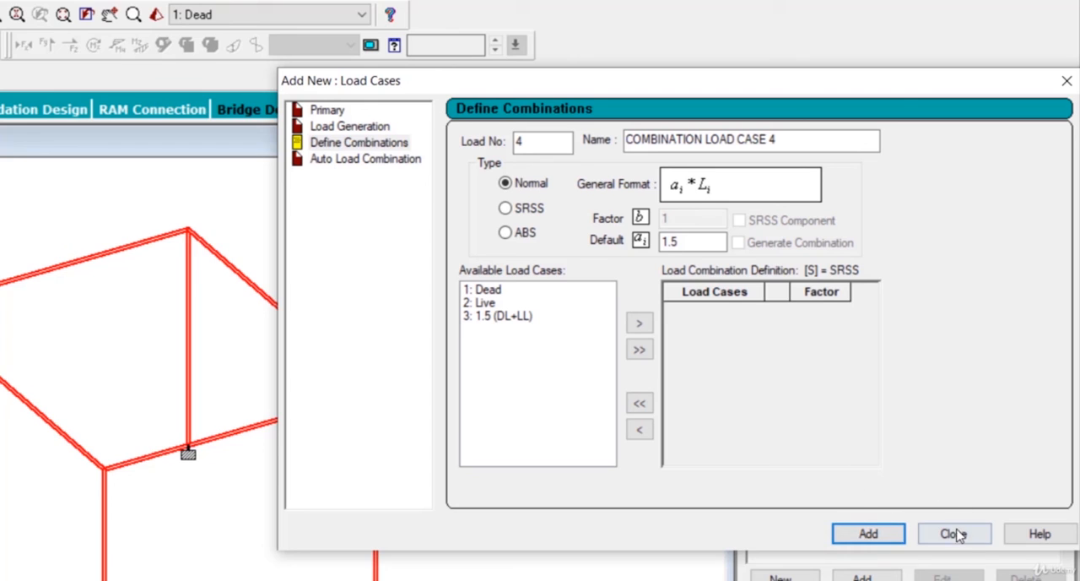
mouse_move(493, 327)
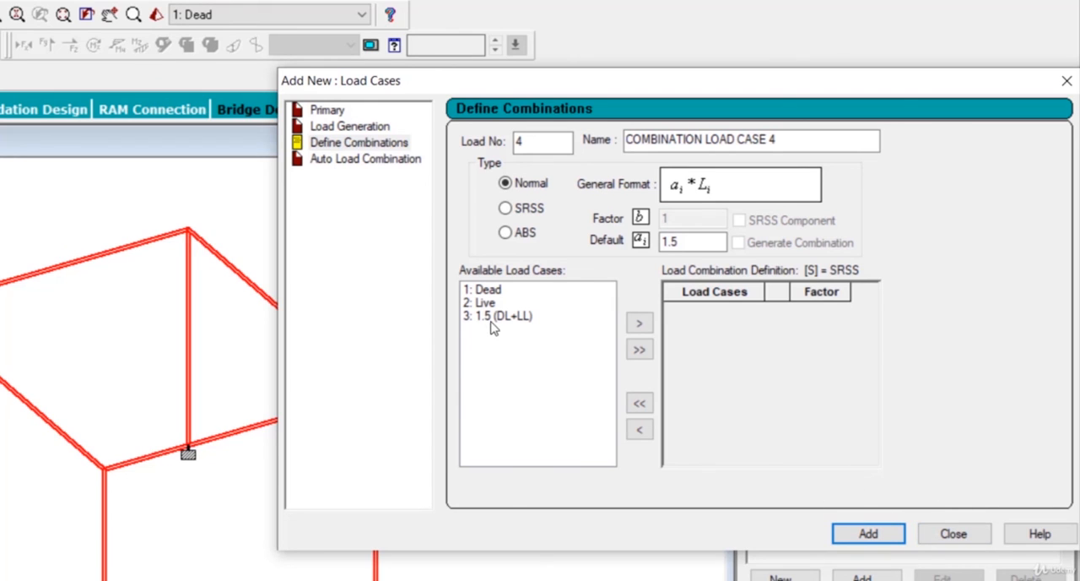
mouse_move(705, 371)
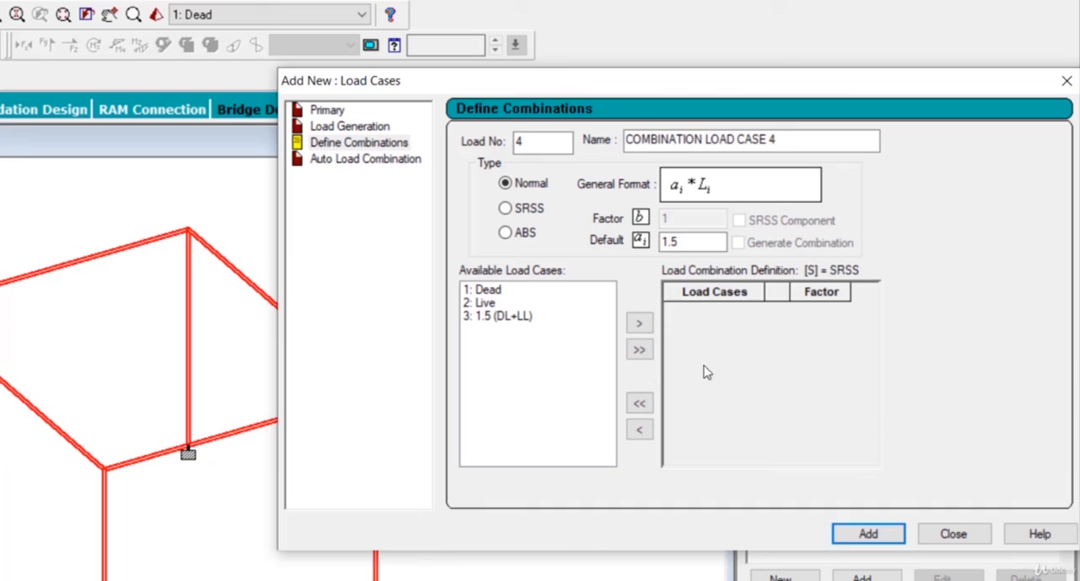